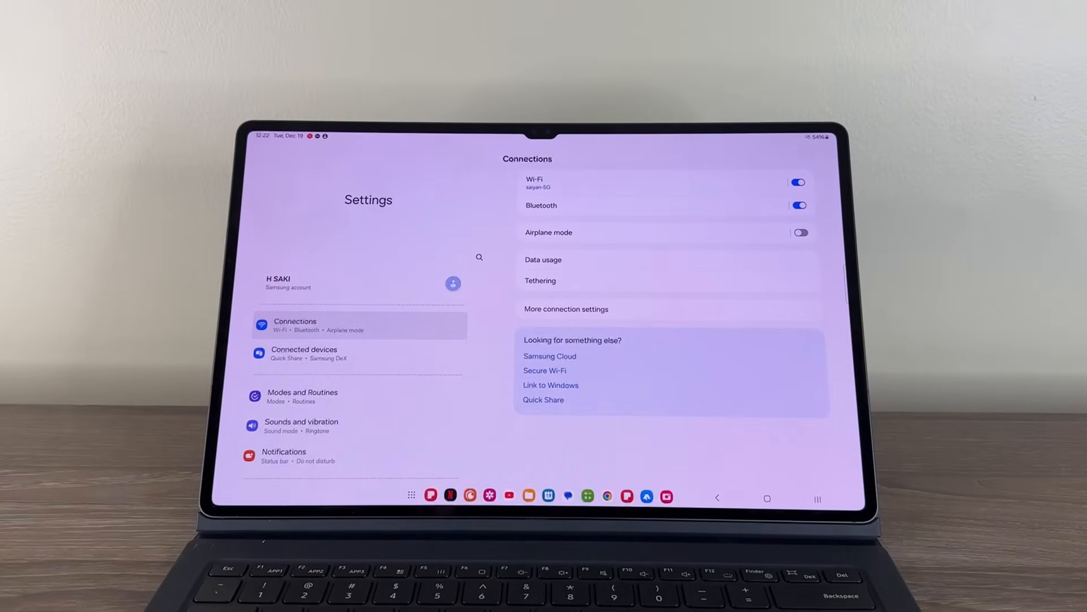
- Reach the Samsung DeX page via Connected devices, with Classic mode chosen
left_click(304, 354)
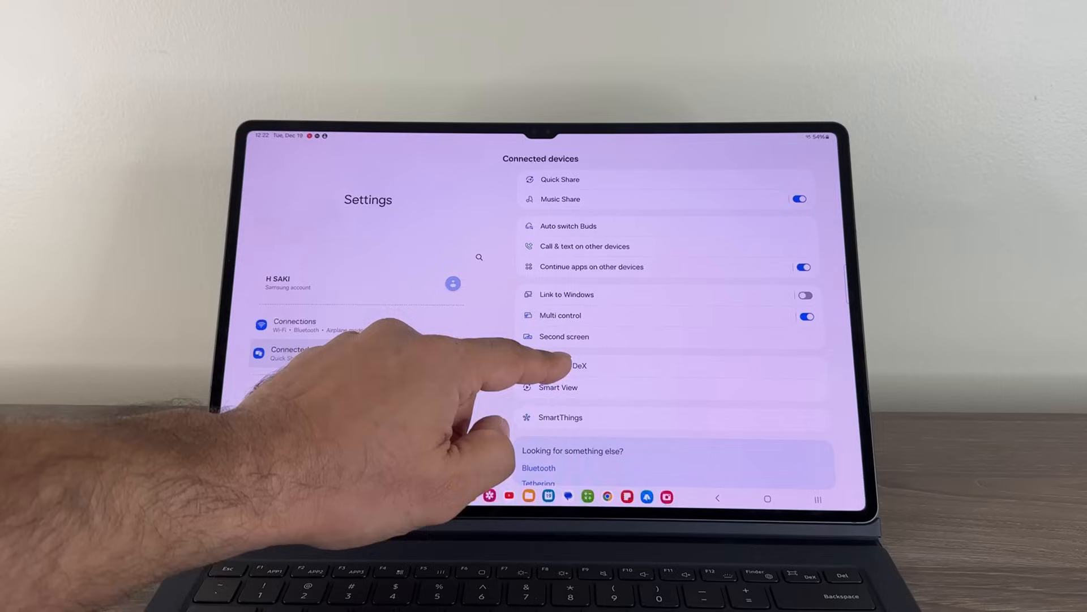
left_click(575, 366)
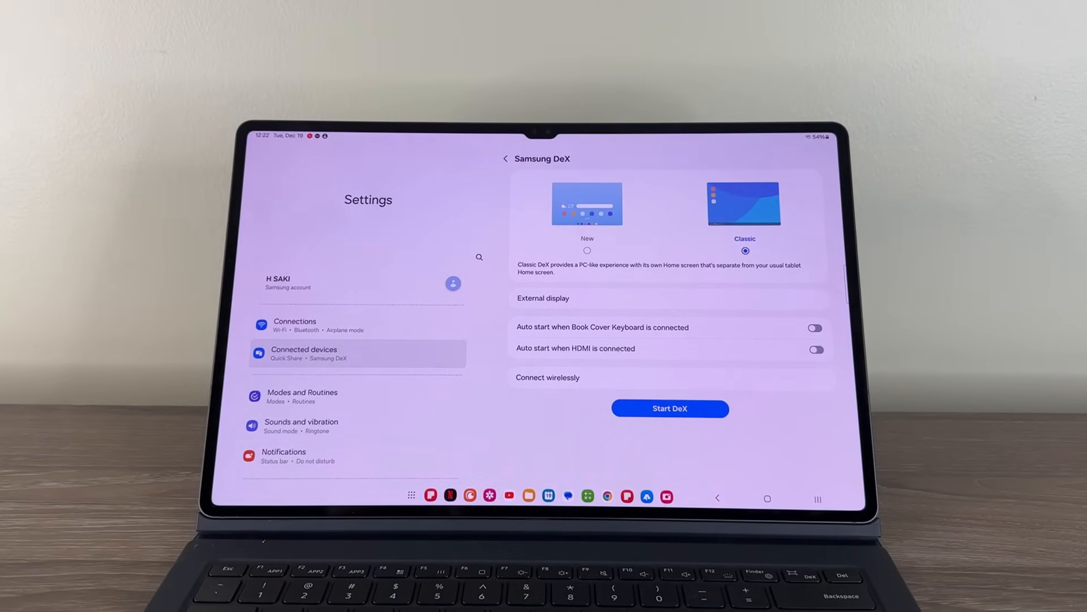
- Launch Classic DeX, view its full Apps drawer, then exit DeX
left_click(587, 250)
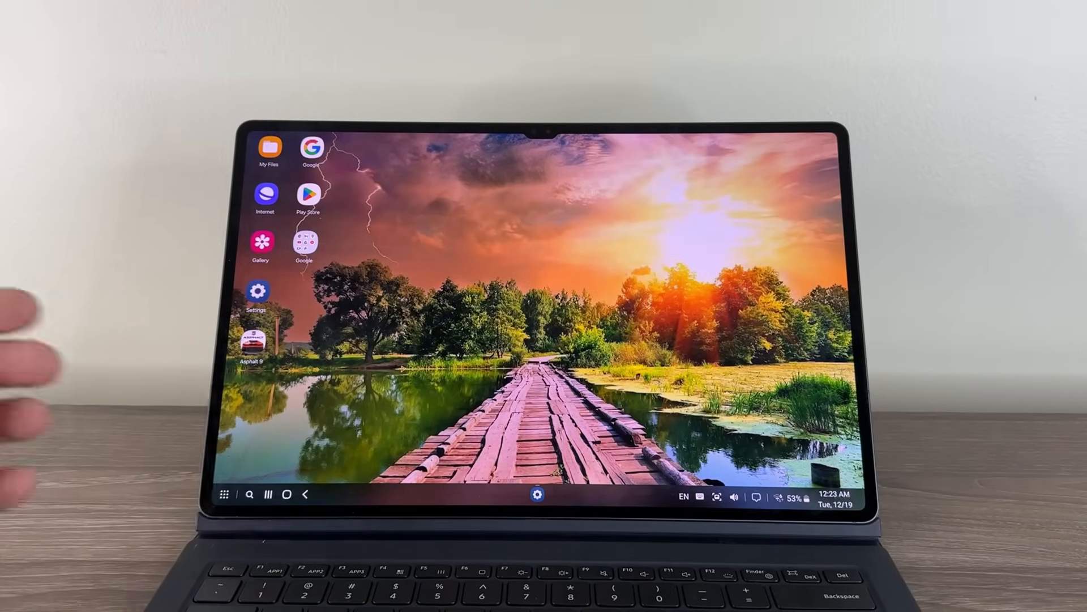
left_click(223, 494)
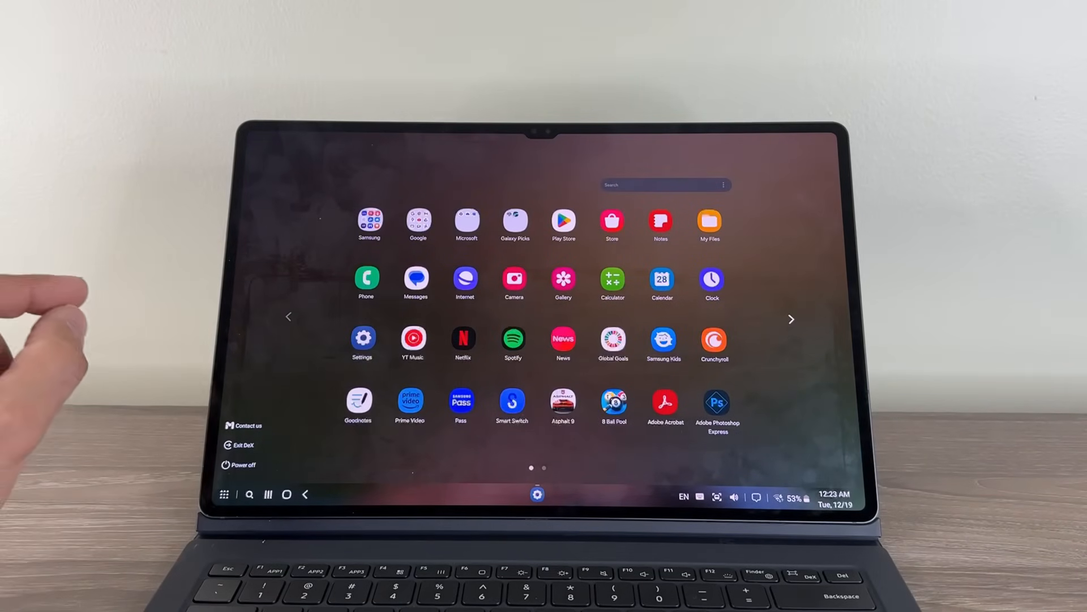
left_click(304, 494)
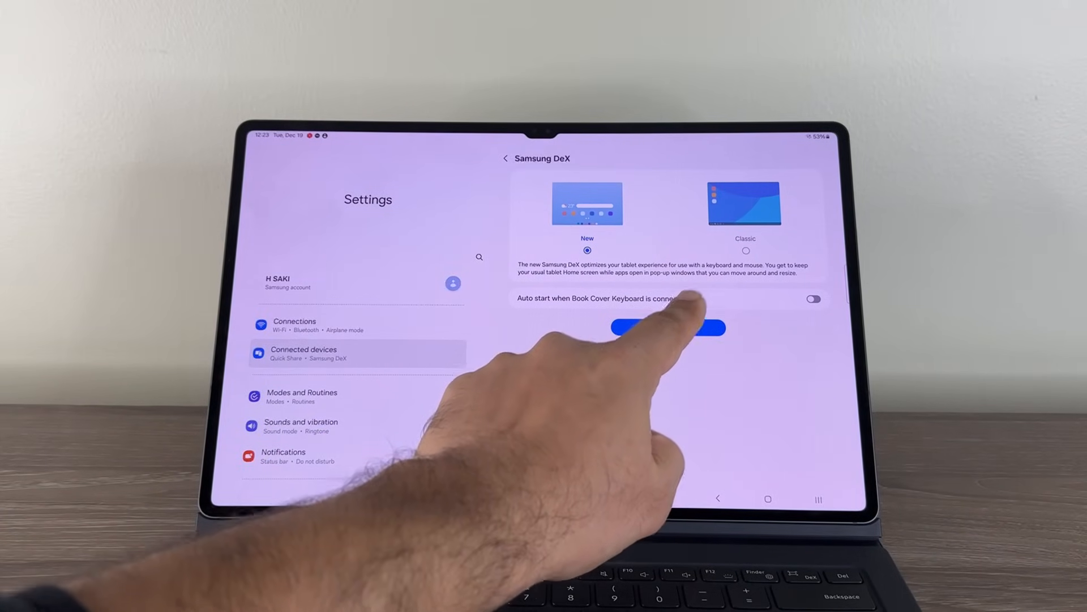
- Select the New DeX mode and start it so Settings runs in a DeX window
left_click(668, 327)
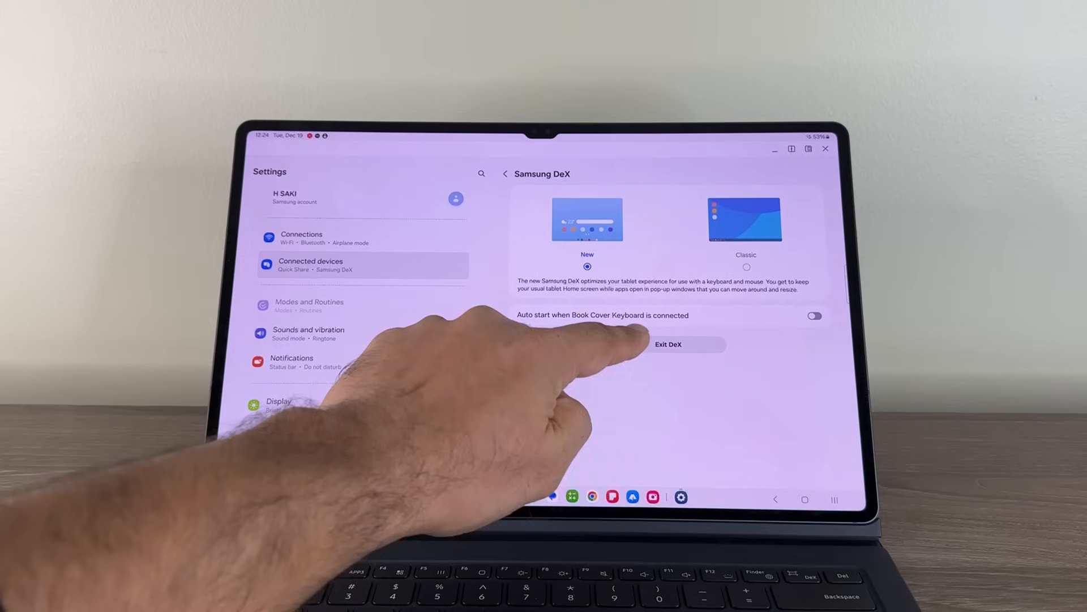
left_click(668, 344)
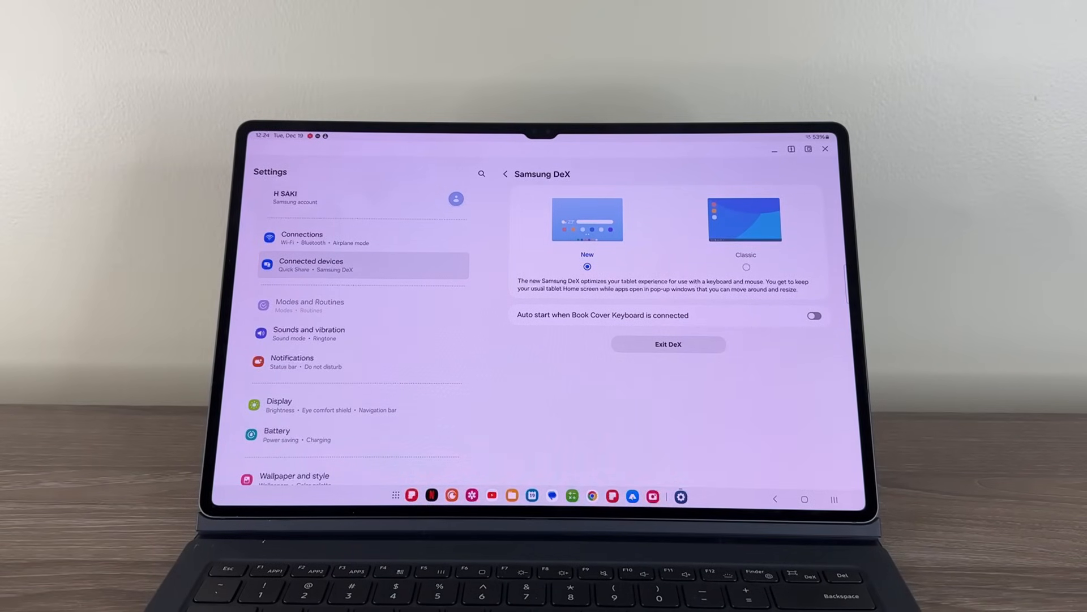
- Show the DeX home screen with clock, storage and weather widgets, then the Recents overview
left_click(669, 344)
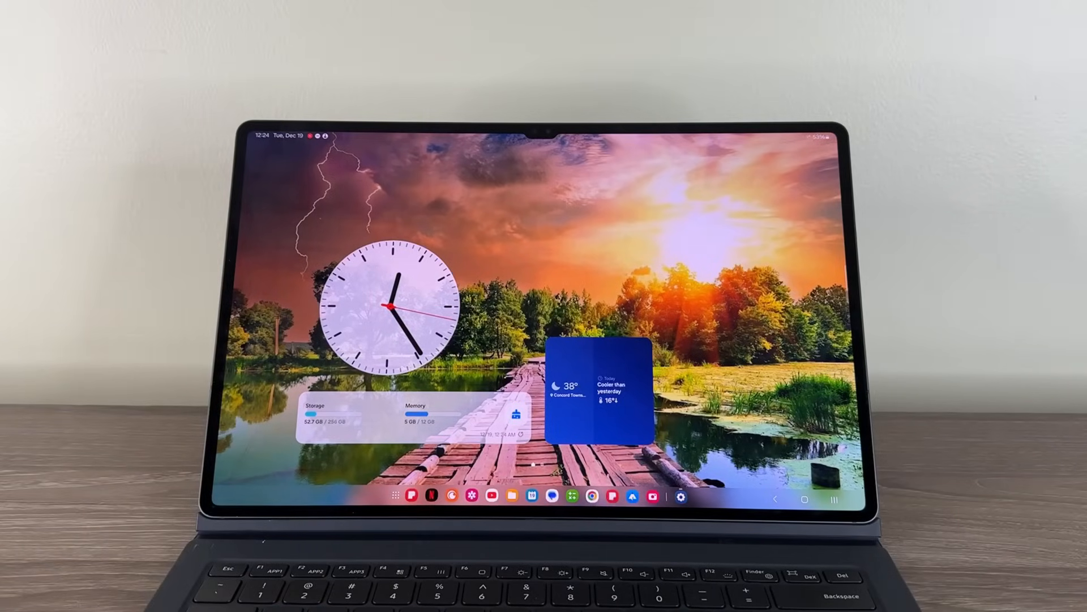
left_click(512, 498)
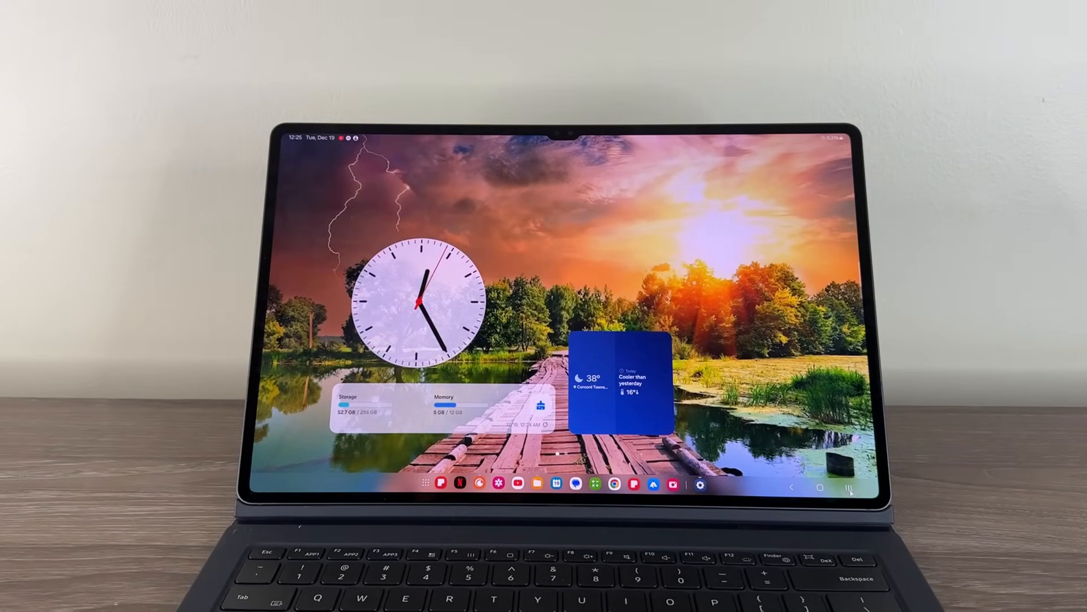
left_click(849, 486)
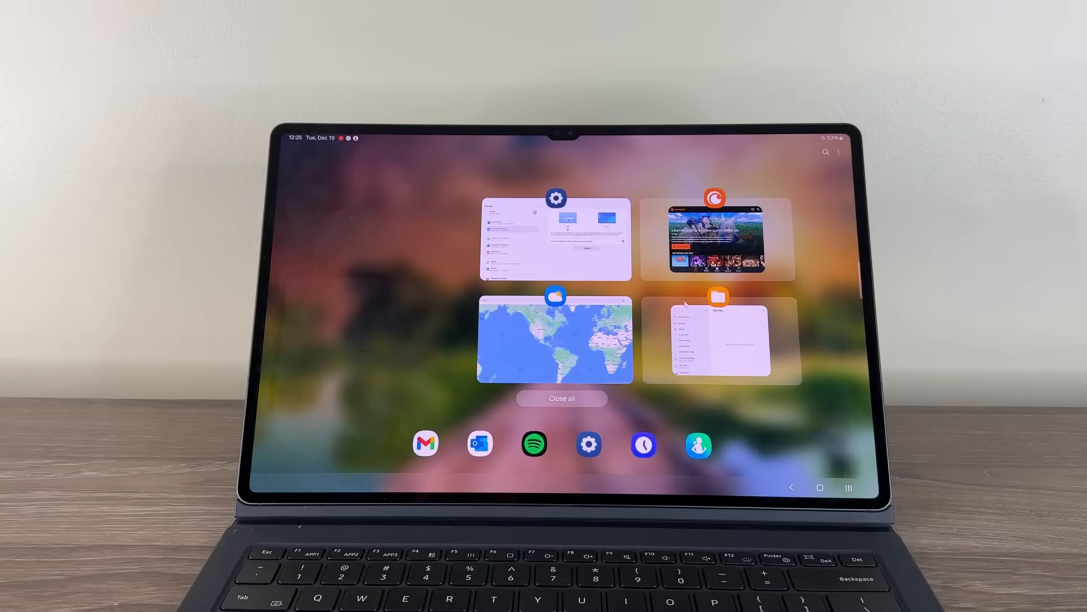
- Bring the Samsung DeX settings window back from the Recents view
left_click(555, 240)
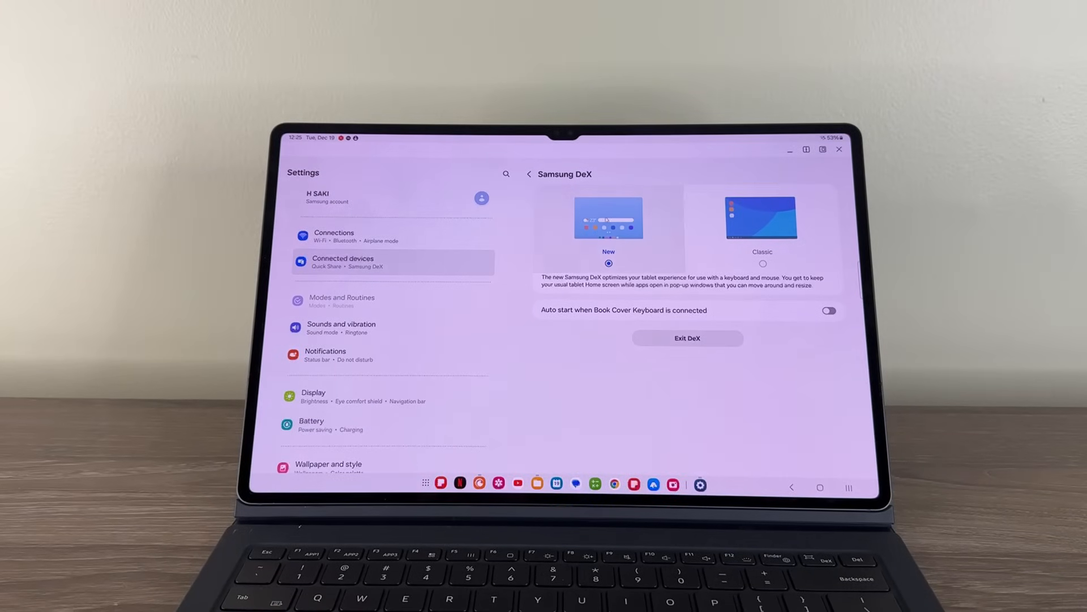
mouse_move(790, 150)
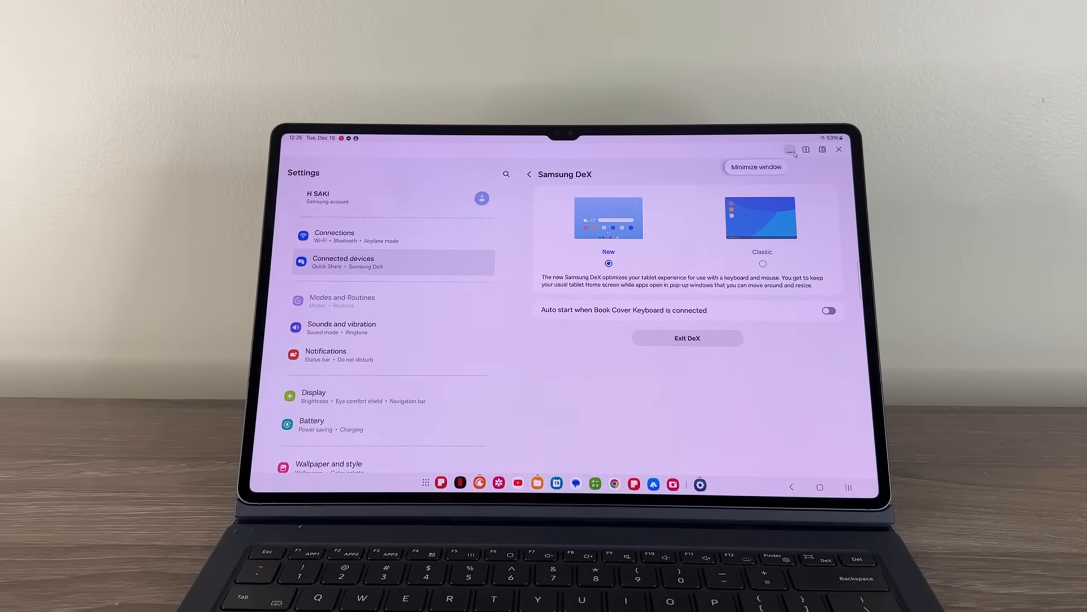
- Float Settings as a pop-up beside Calculator, then pull down the Quick Settings panel
left_click(780, 149)
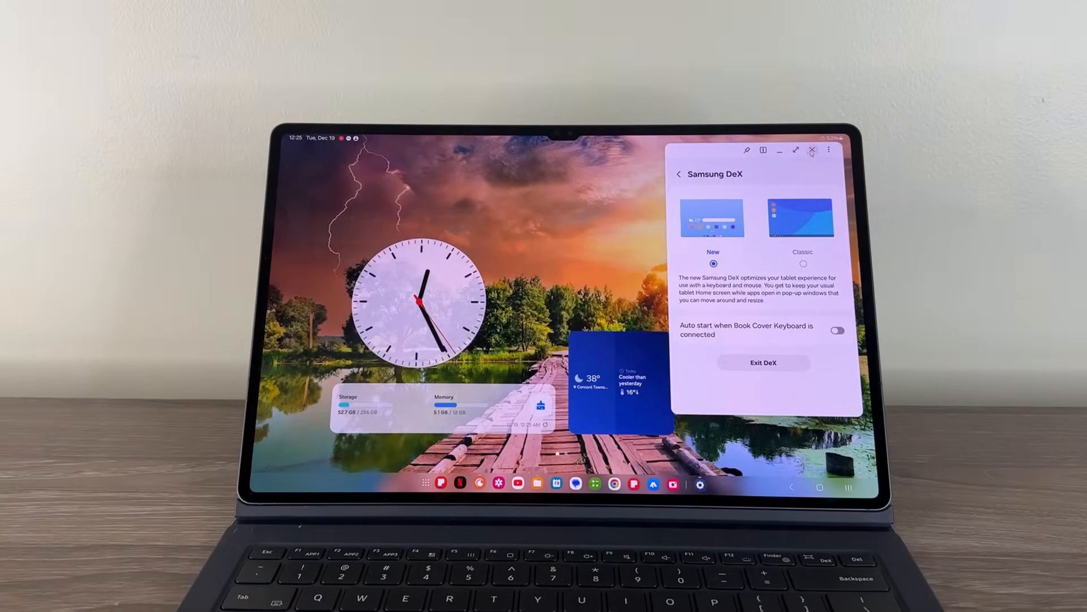
left_click(795, 150)
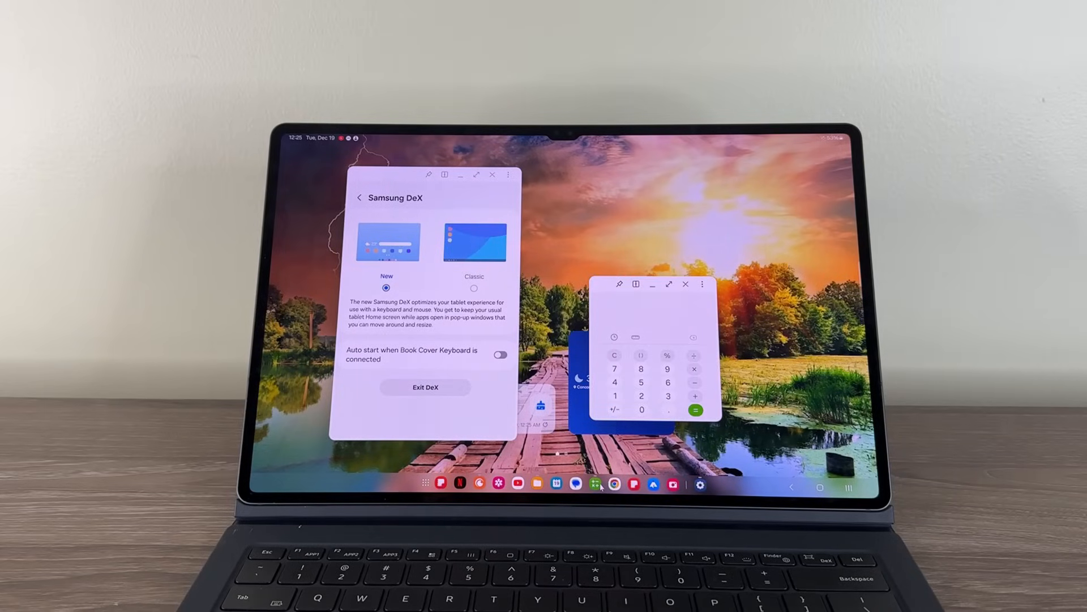
left_click(536, 484)
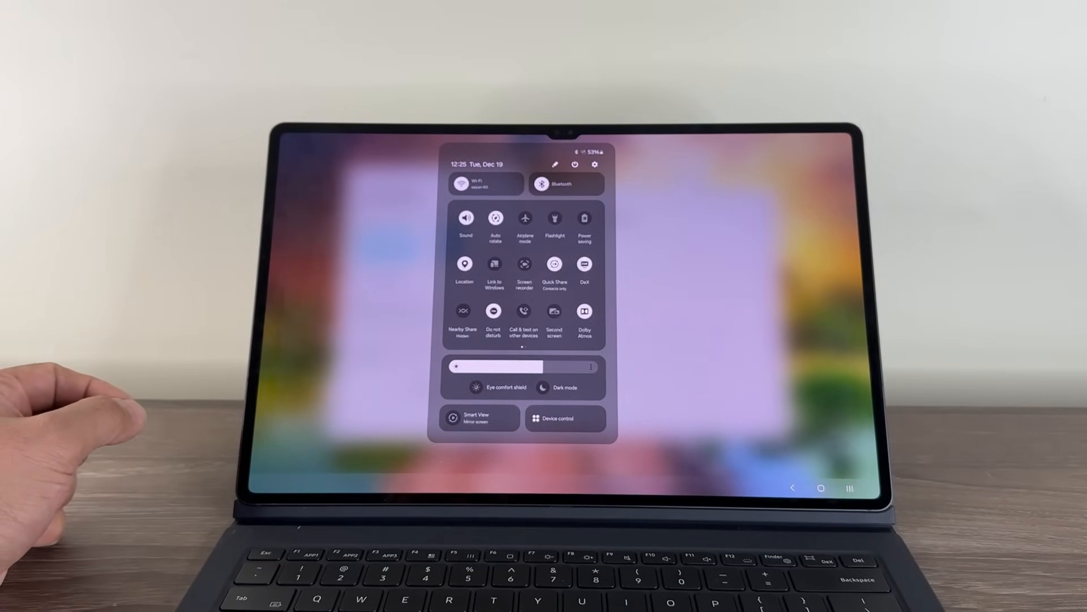
left_click(495, 218)
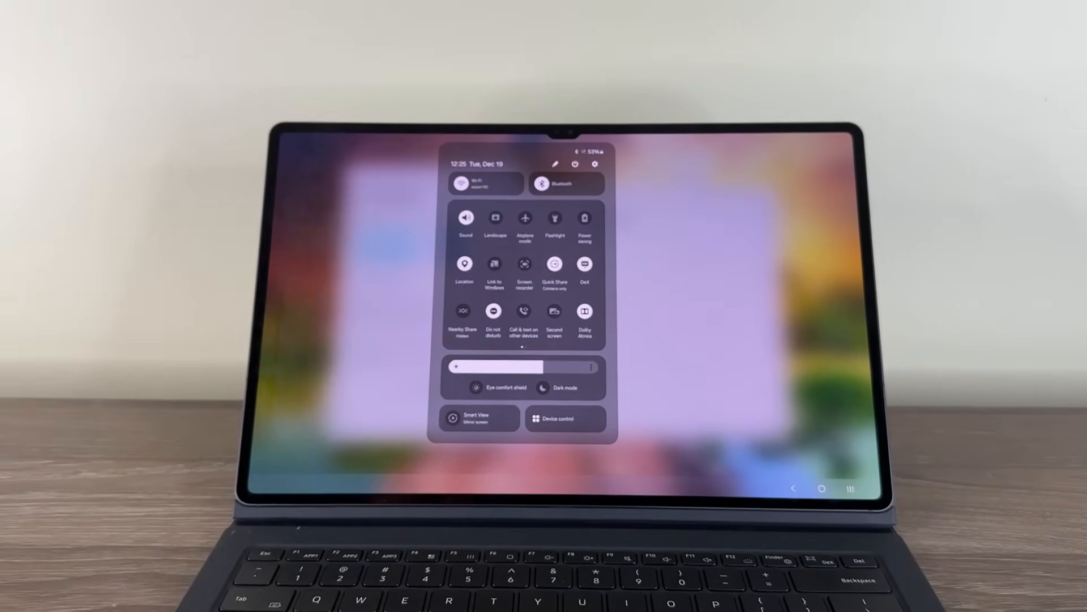
left_click(495, 218)
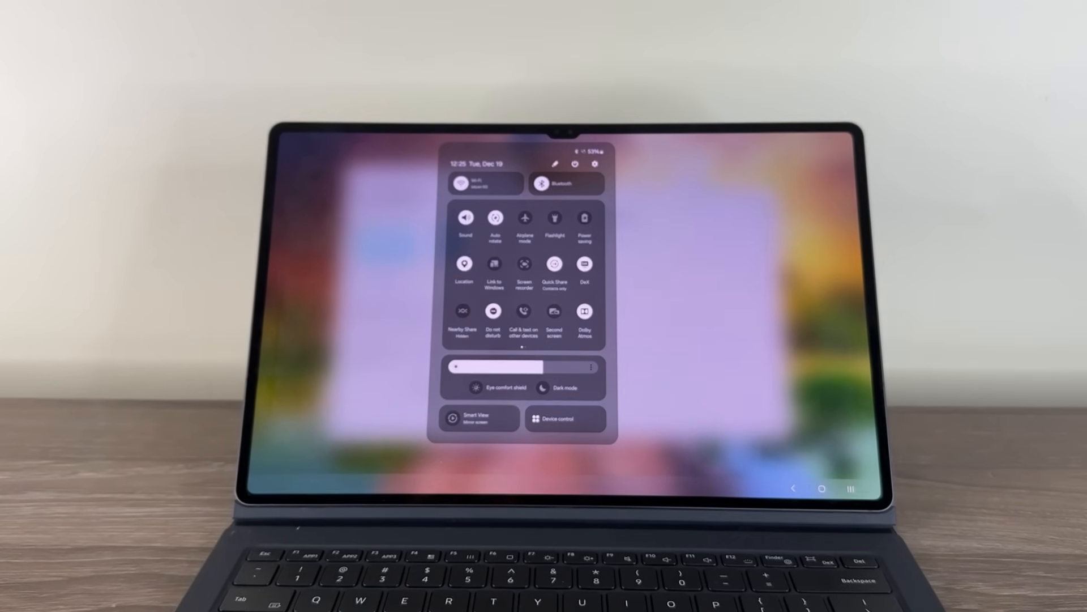